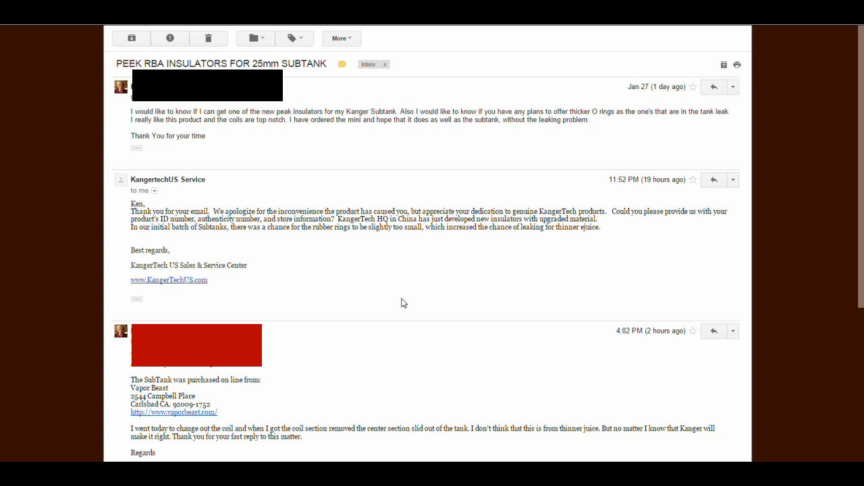
mouse_move(245, 134)
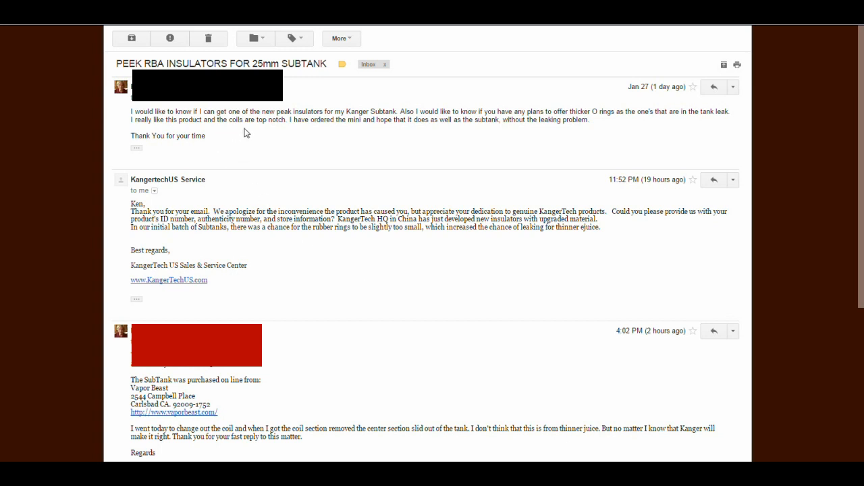
mouse_move(331, 132)
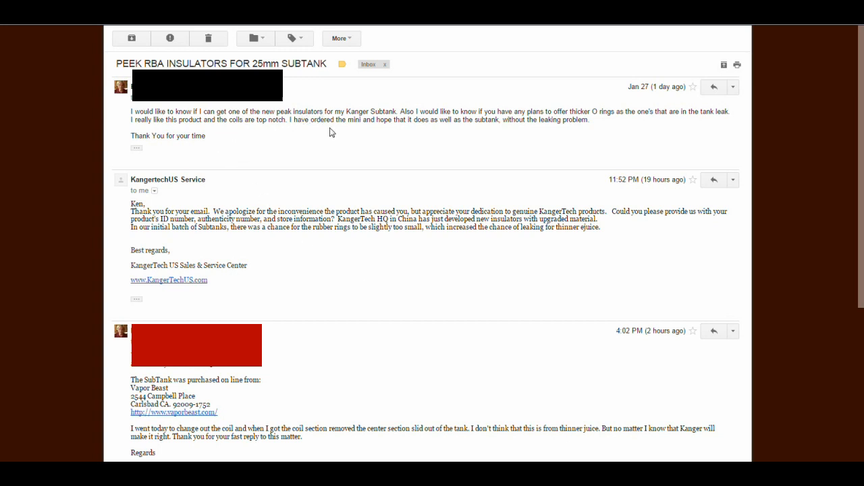
mouse_move(331, 132)
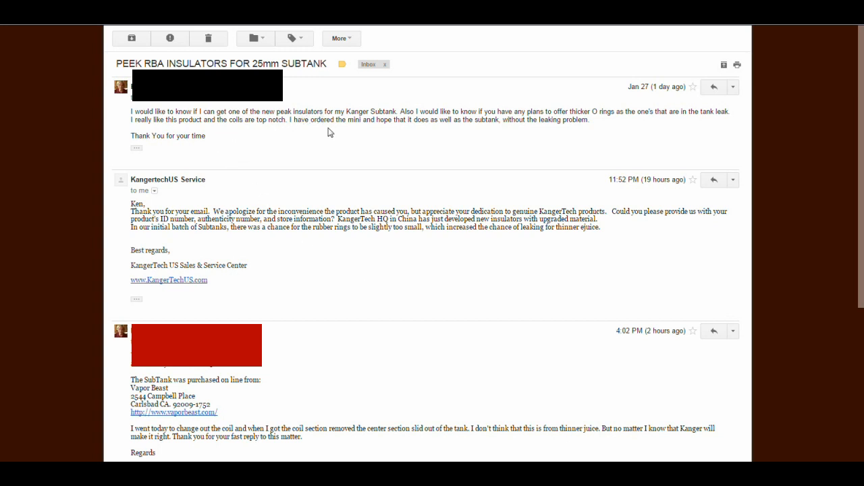
mouse_move(329, 133)
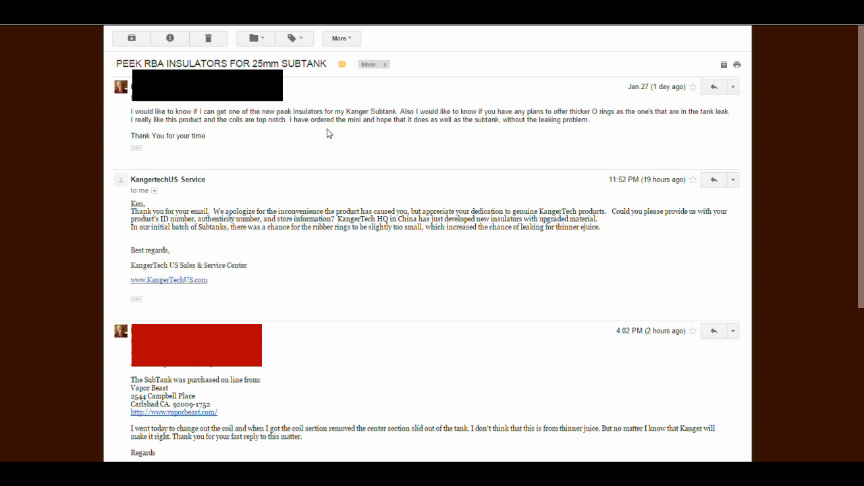
mouse_move(124, 375)
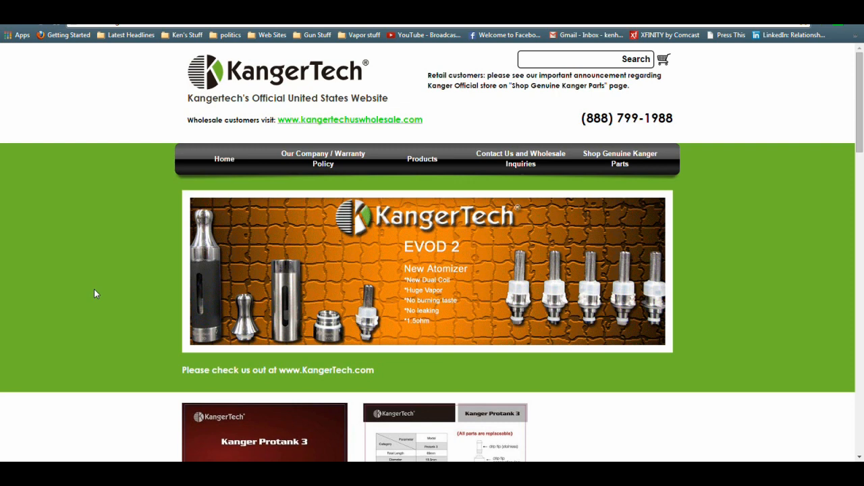
mouse_move(616, 184)
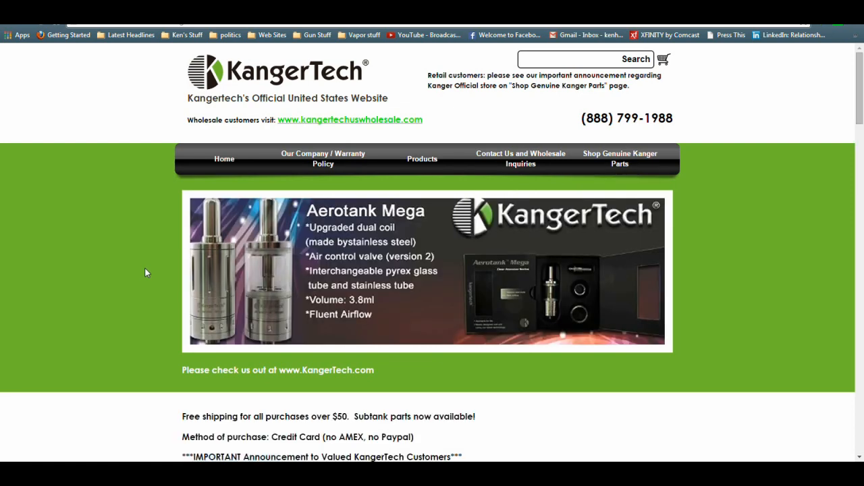
Step: Scroll down the KangerTech US homepage to the Shop by Category section
scroll(down, 3)
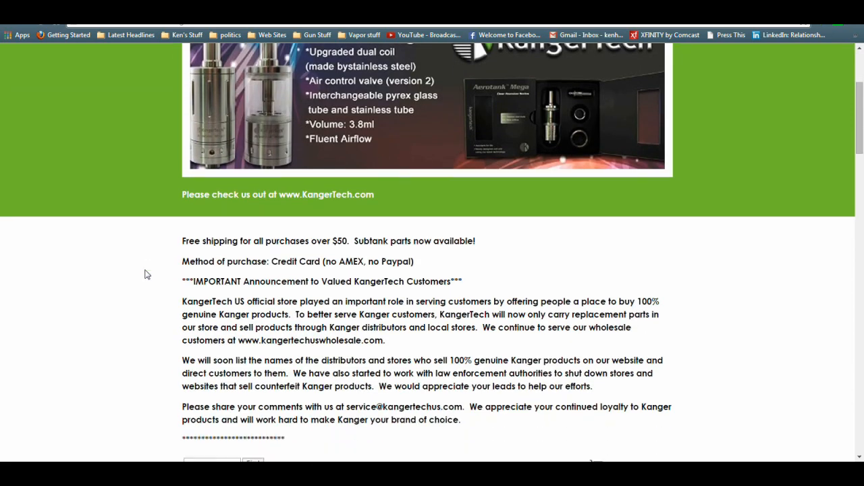
scroll(down, 3)
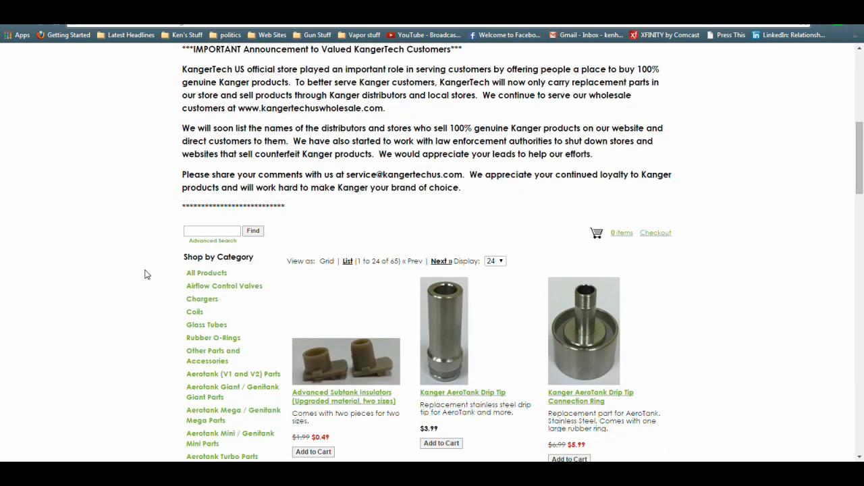
scroll(down, 3)
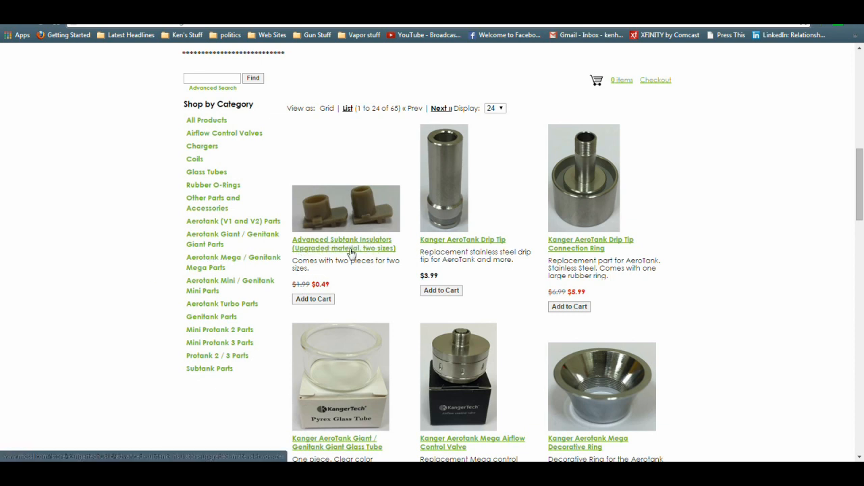
mouse_move(340, 277)
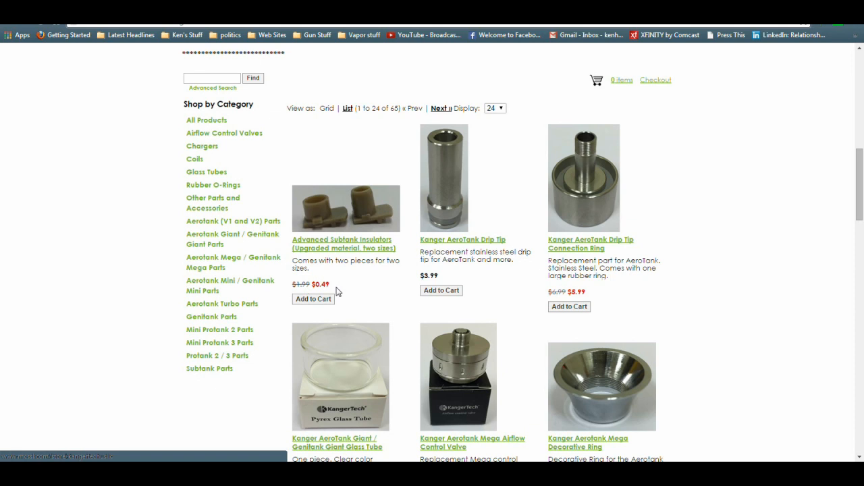
mouse_move(148, 262)
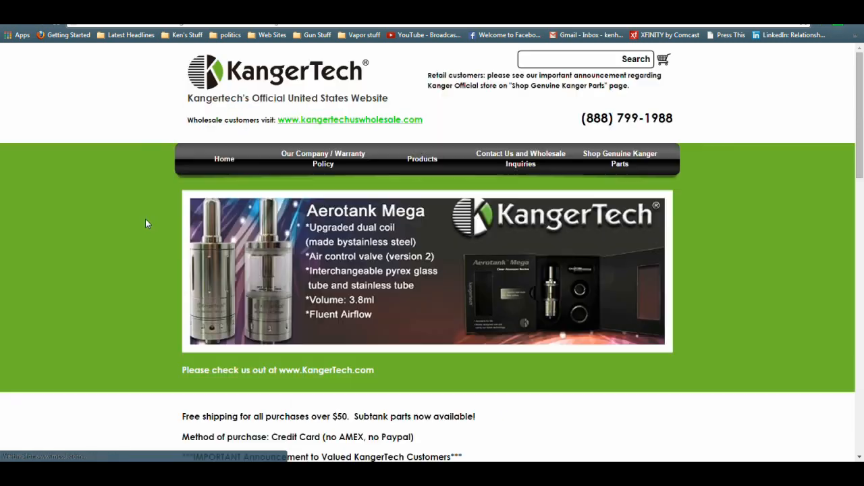
Step: Scroll the Rubber O-Rings list down to the Kanger Subtank Rubber Rings full set link
scroll(down, 3)
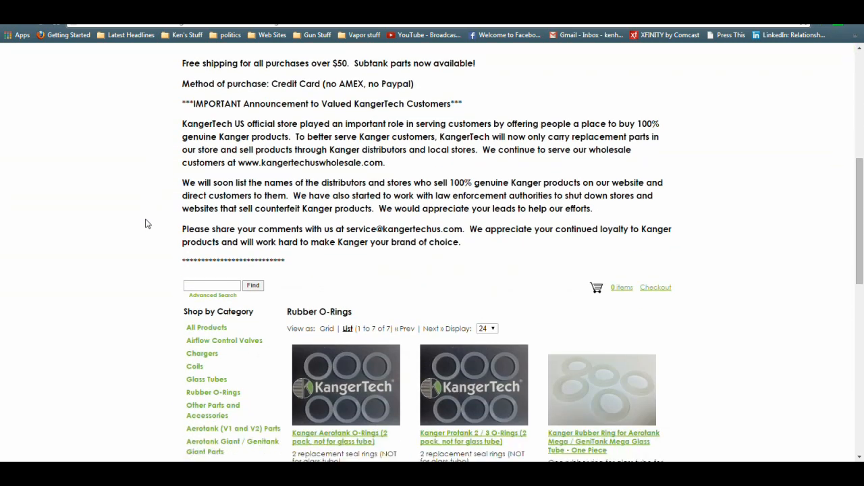
scroll(down, 3)
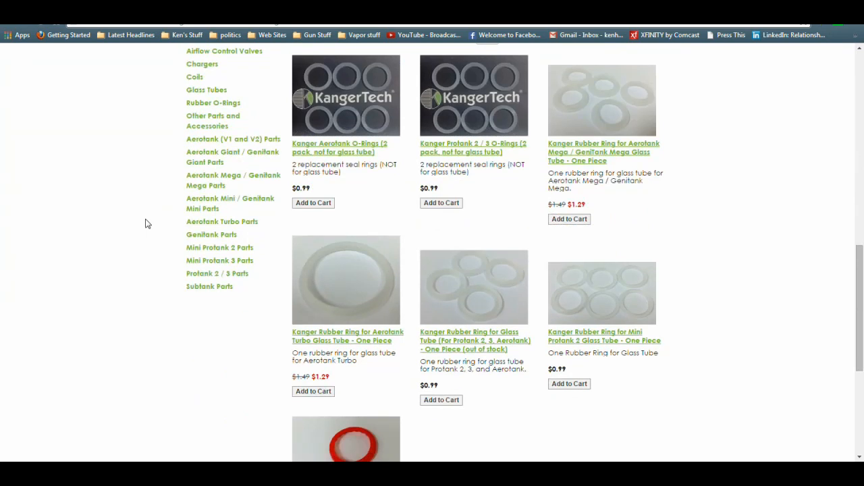
scroll(down, 3)
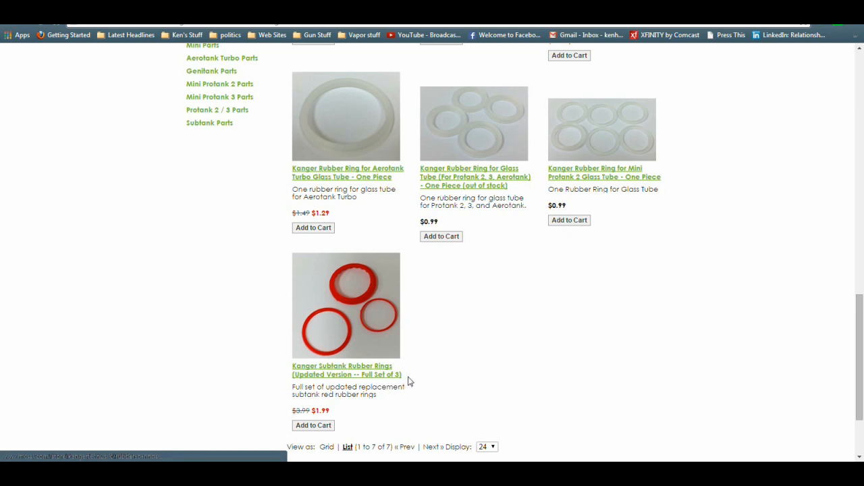
mouse_move(343, 413)
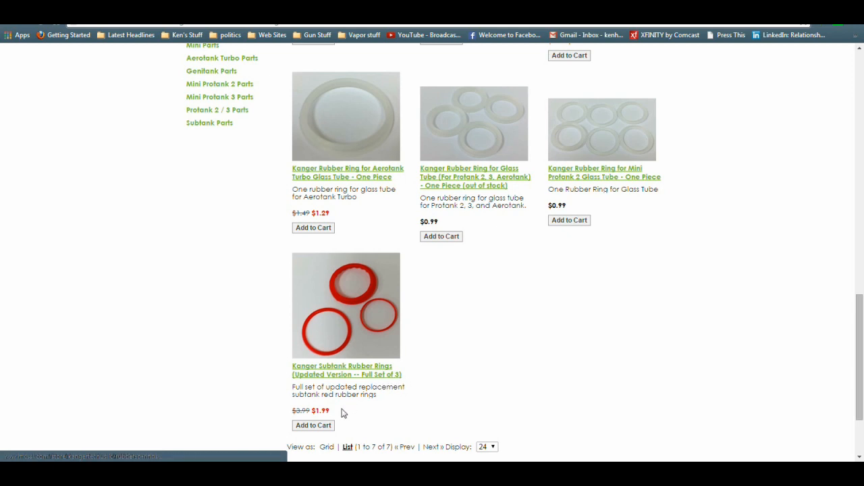
mouse_move(208, 399)
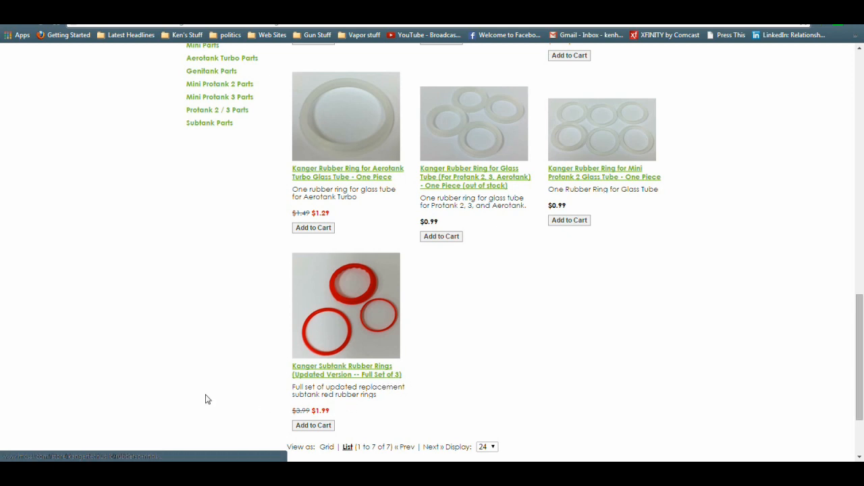
mouse_move(134, 371)
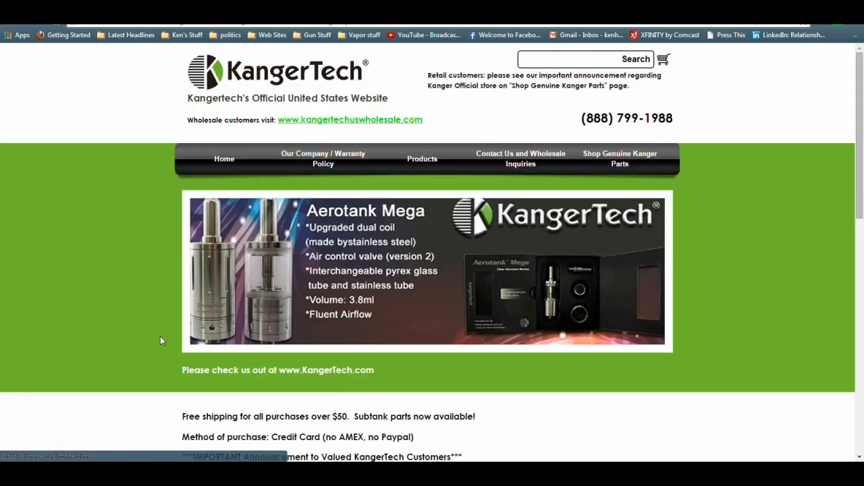
mouse_move(135, 317)
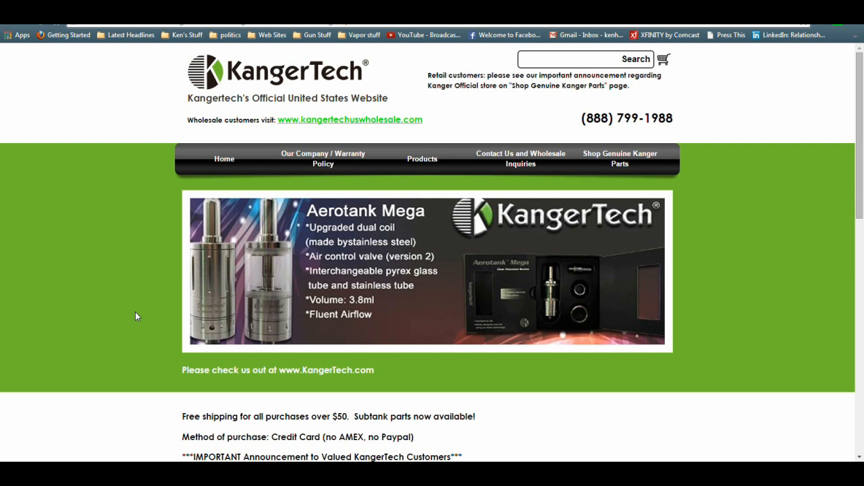
Step: Scroll the product page to the Subtank rubber rings image, $1.99 price and Add to Cart
scroll(down, 3)
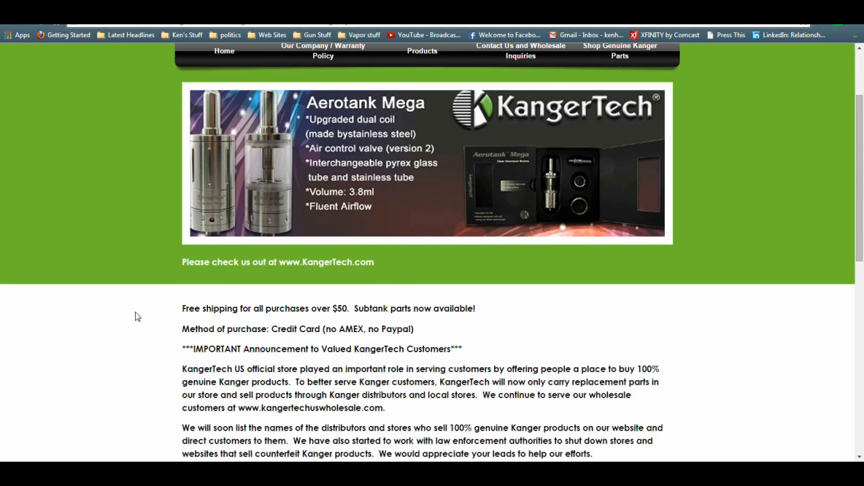
scroll(down, 3)
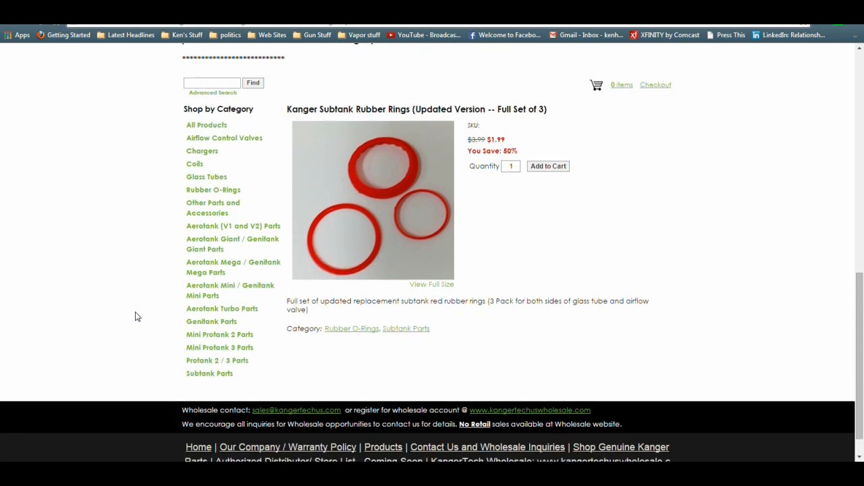
mouse_move(439, 243)
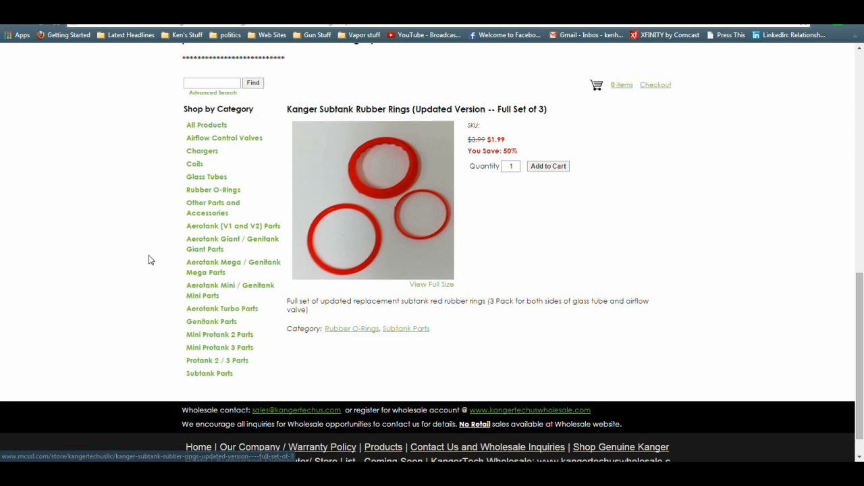
mouse_move(150, 259)
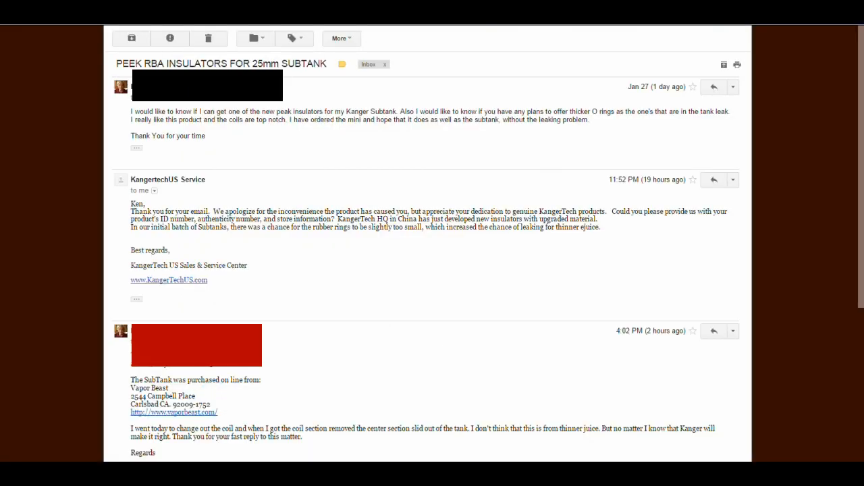
mouse_move(154, 194)
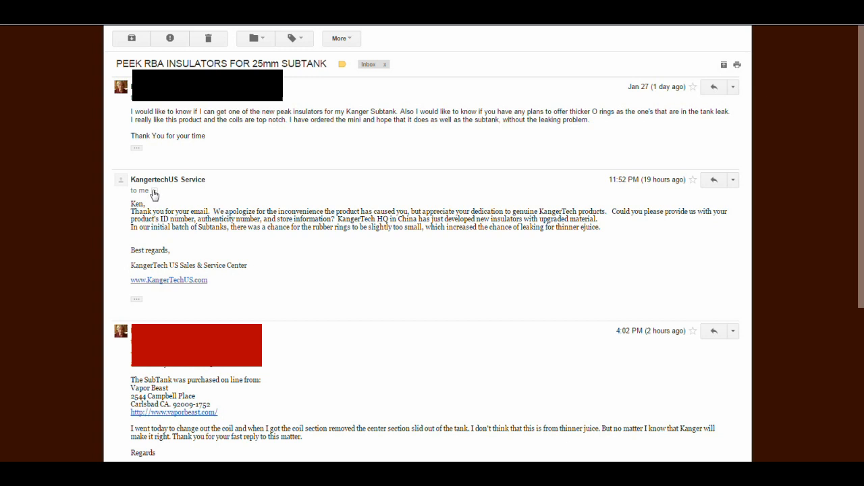
Step: Show the sender and mailing details of the KangerTech US Service reply
click(154, 191)
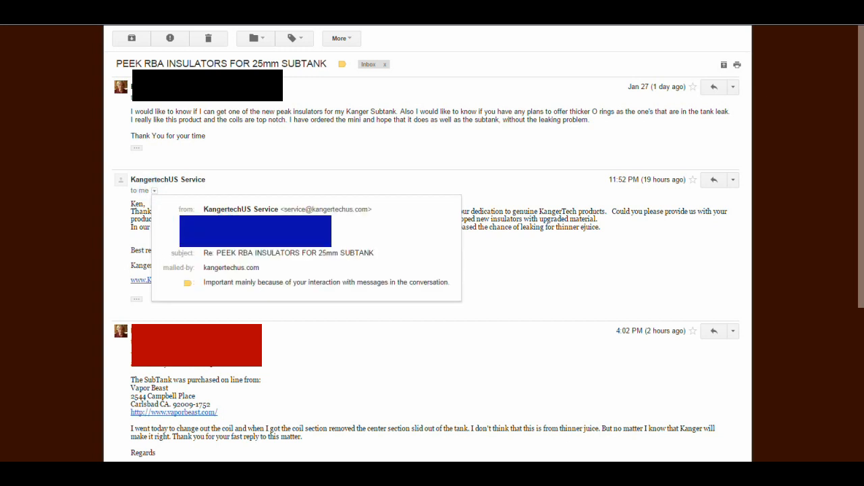
mouse_move(370, 212)
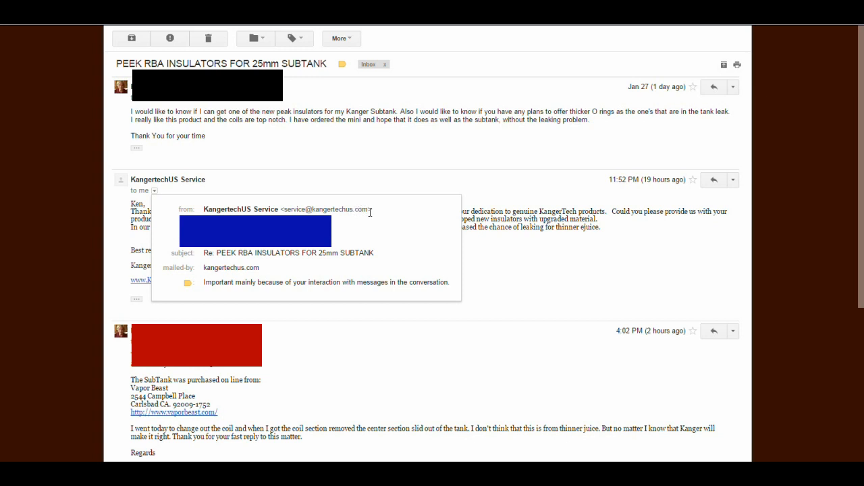
mouse_move(56, 235)
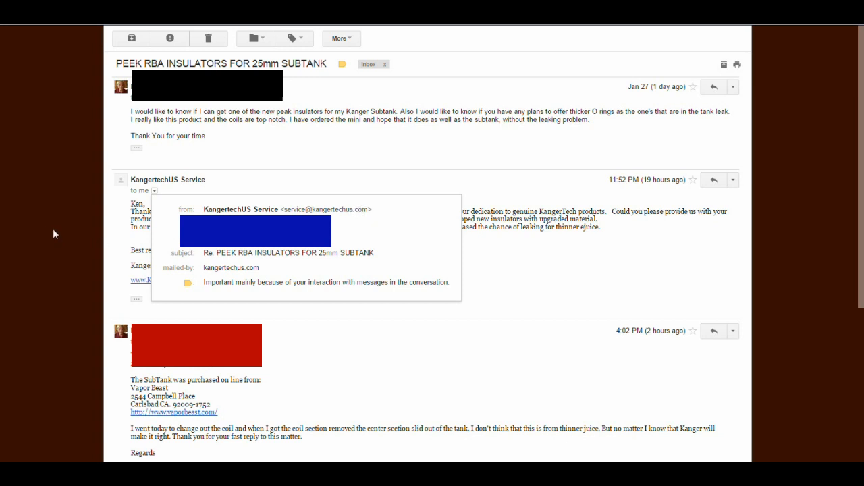